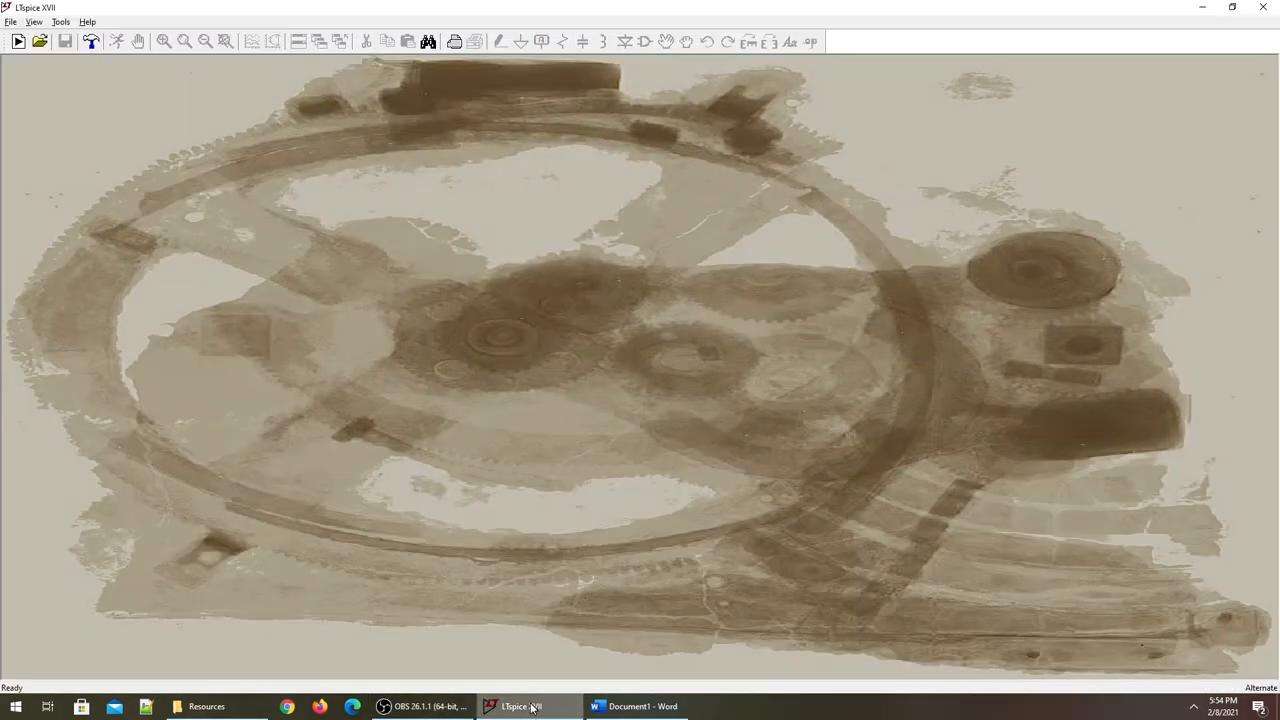
# Step: Open the file browser to list the schematics in the LTspice_Circuits folder
pyautogui.click(39, 41)
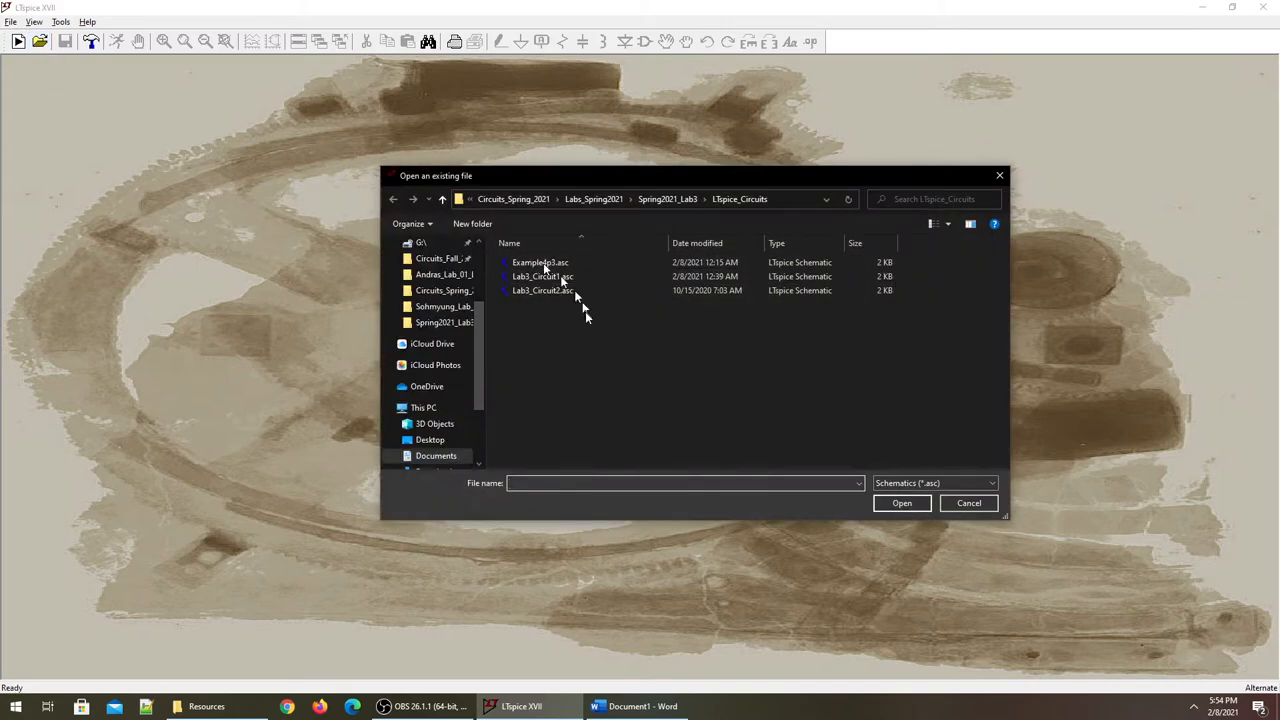
# Step: Load Example4p3.asc, then bring the blank Word document to the front
pyautogui.doubleClick(540, 262)
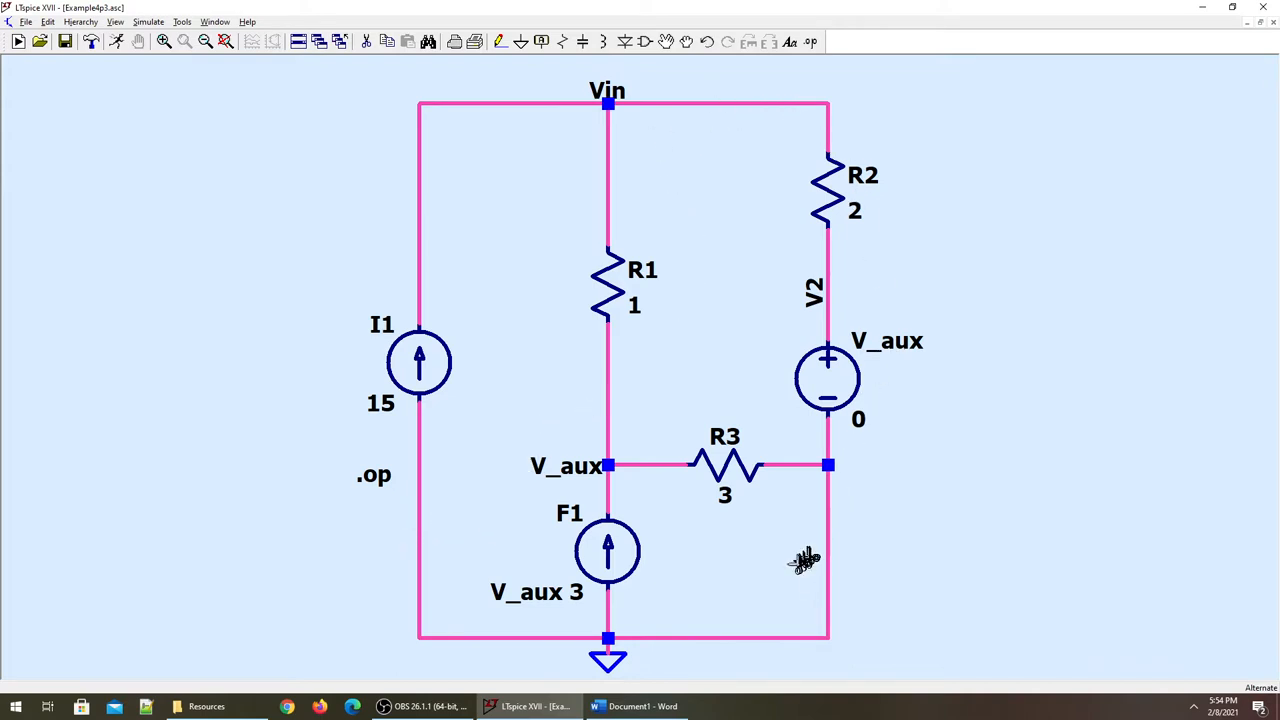
pyautogui.click(642, 706)
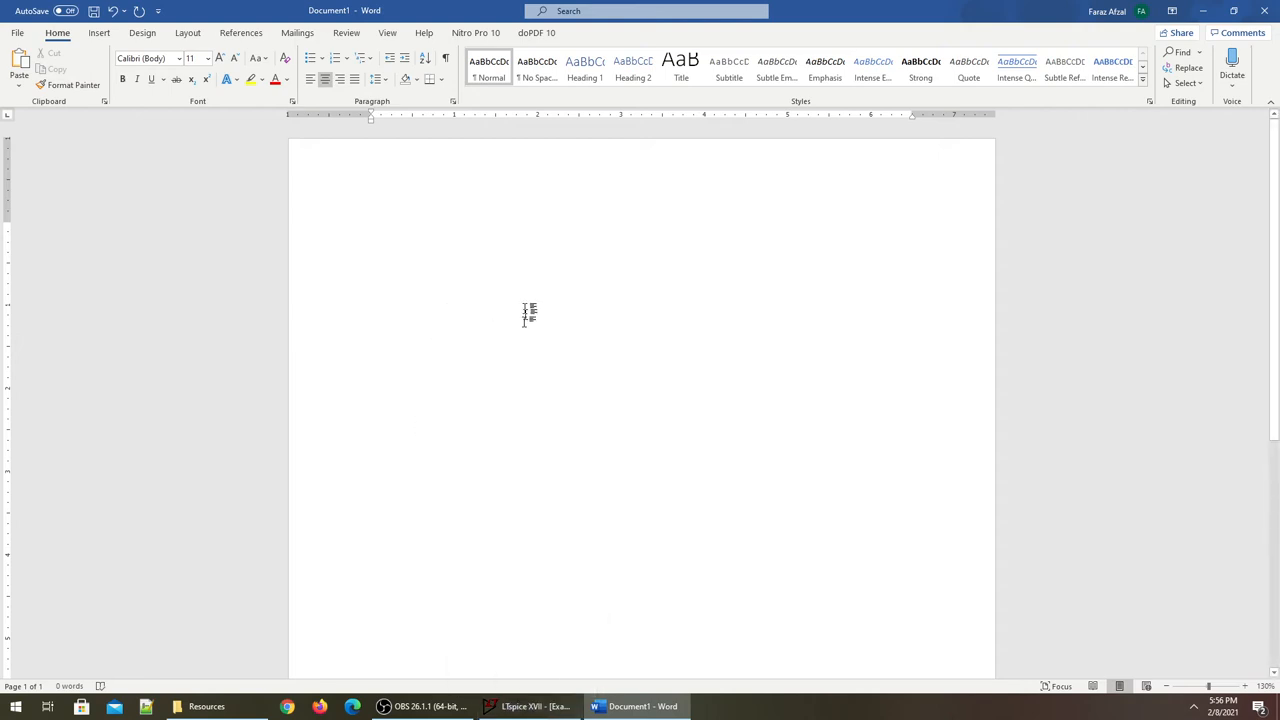
pyautogui.moveTo(528, 706)
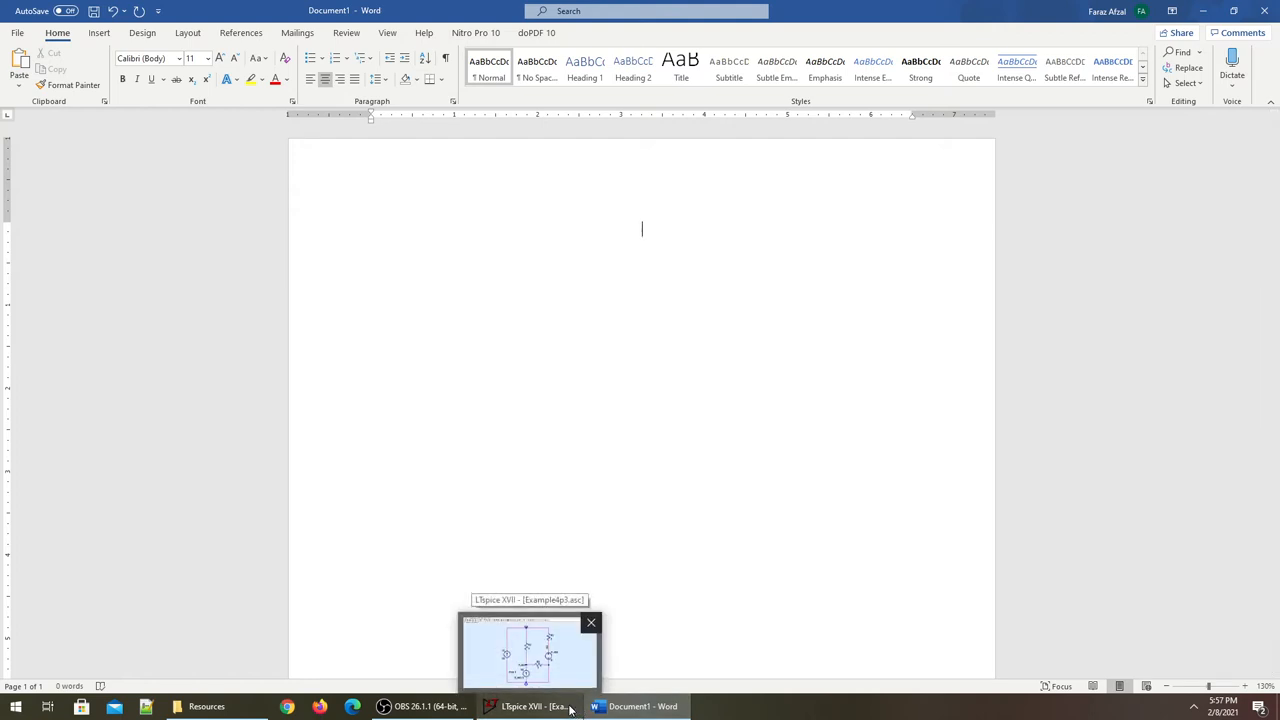
# Step: Restore the Example4p3 schematic window from the LTspice taskbar button
pyautogui.click(528, 655)
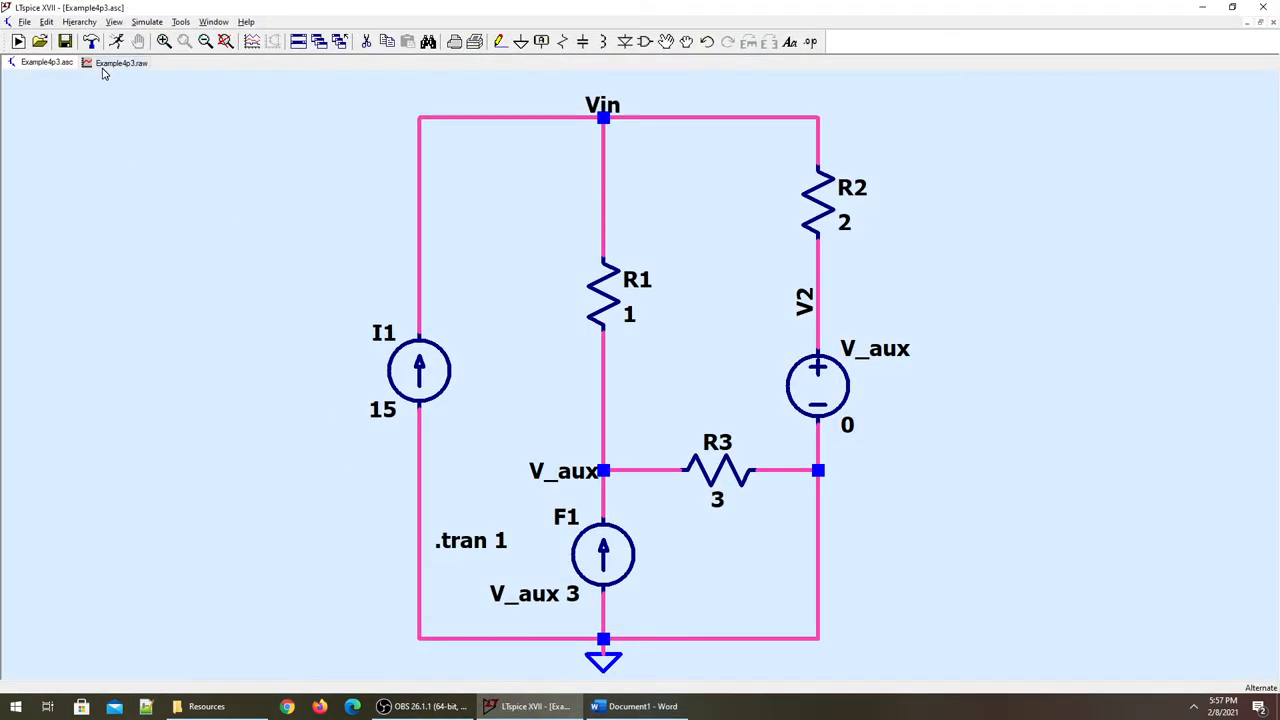